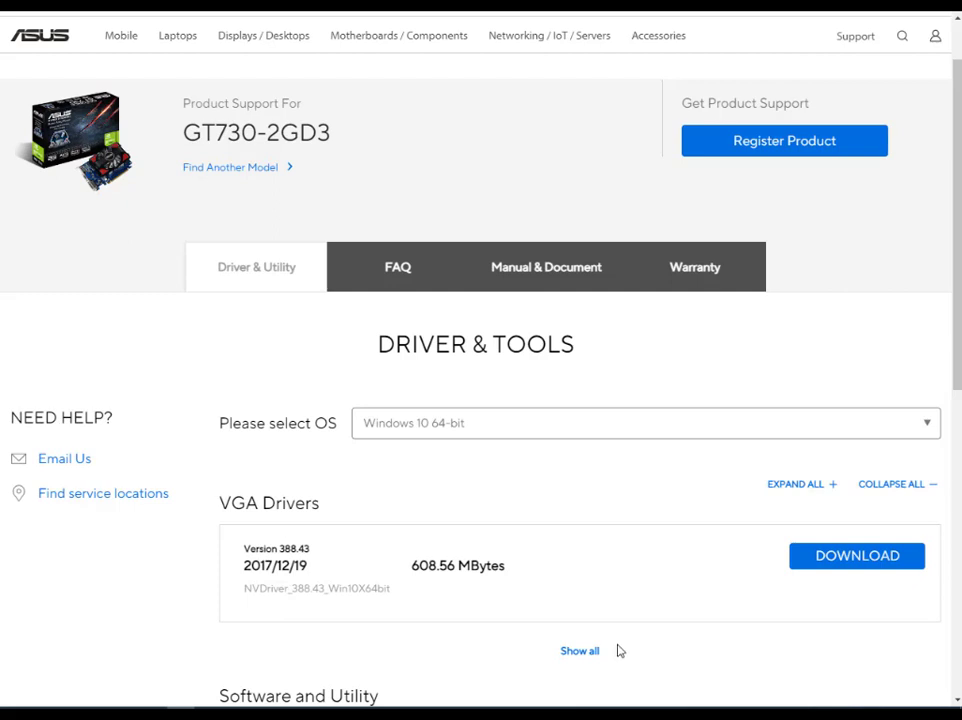
{"action": "mouse_move", "coordinate": [212, 168]}
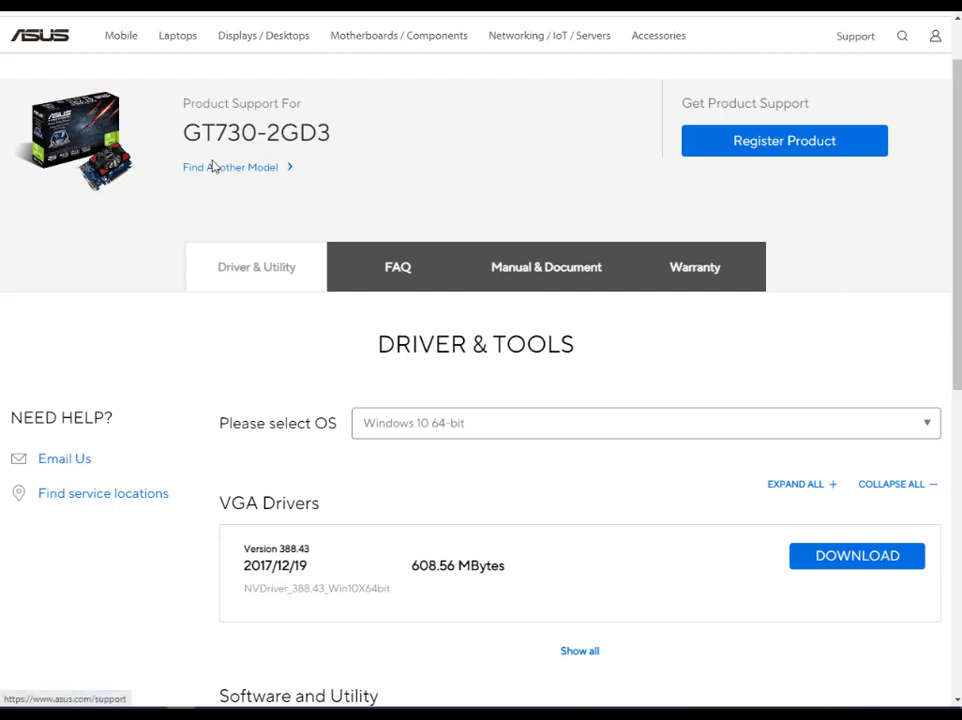
{"action": "mouse_move", "coordinate": [188, 132]}
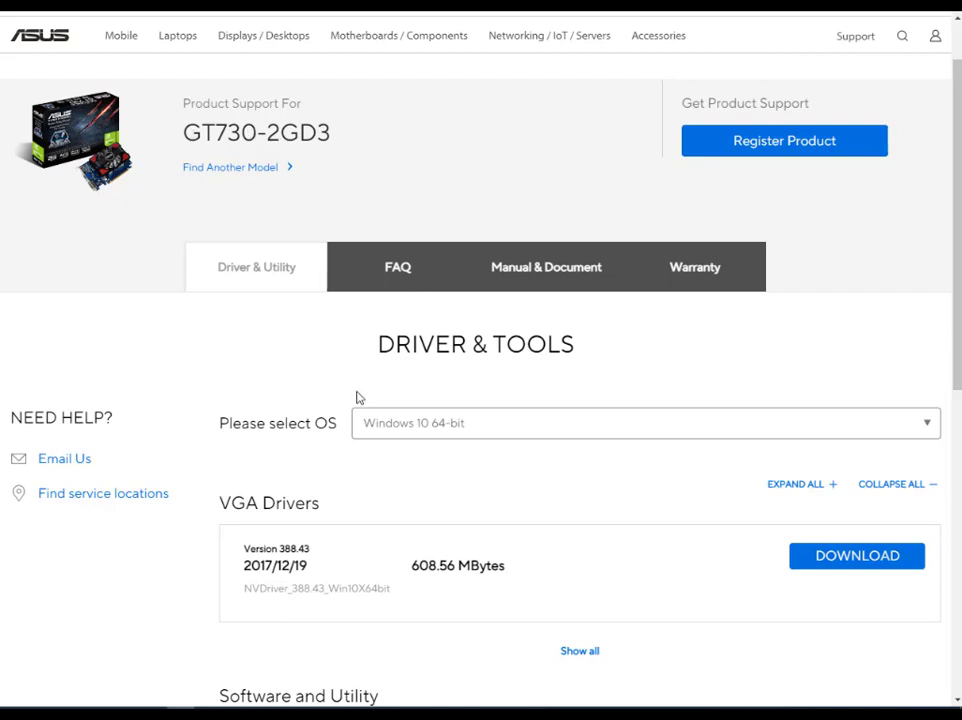
{"action": "mouse_move", "coordinate": [400, 428]}
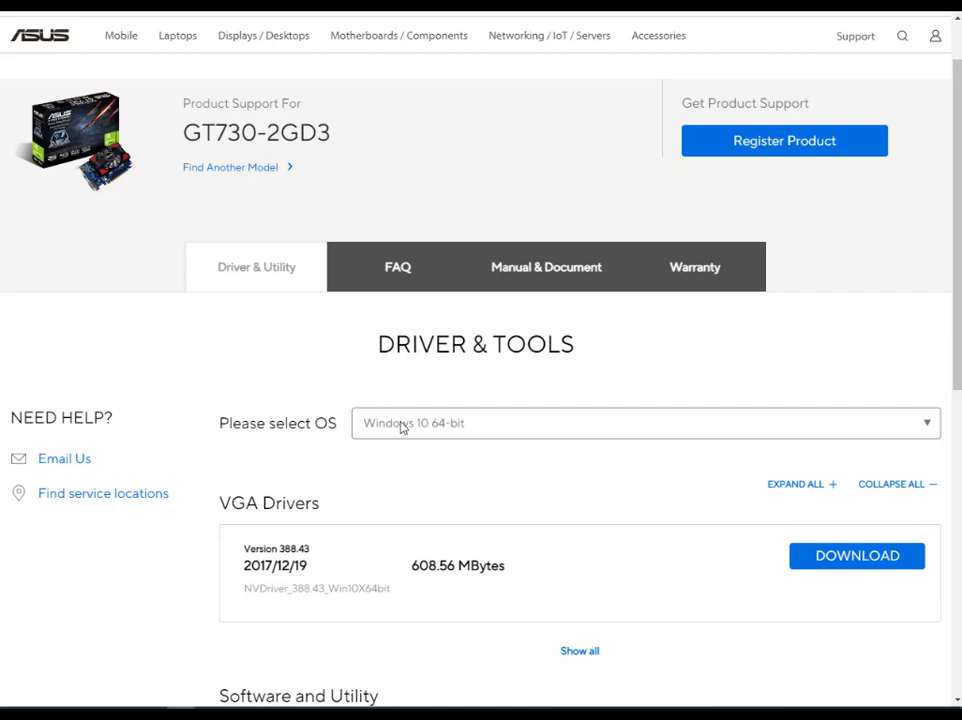
- Select Windows 10 64-bit as the operating system on the GT730-2GD3 support page
{"action": "left_click", "coordinate": [644, 422]}
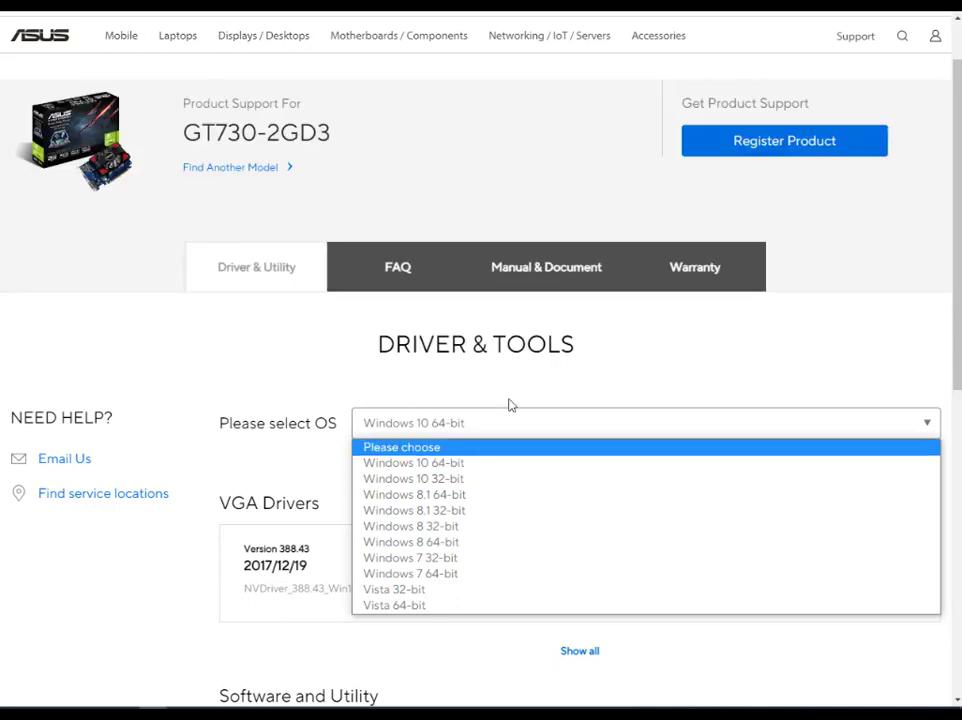
{"action": "left_click", "coordinate": [412, 462]}
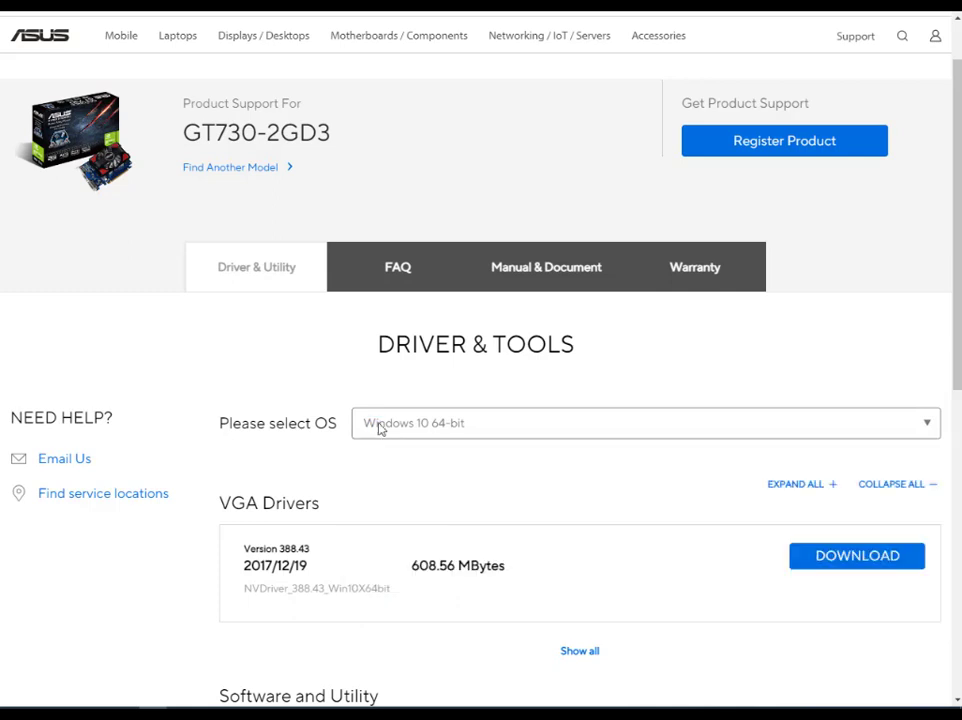
{"action": "left_click", "coordinate": [644, 424]}
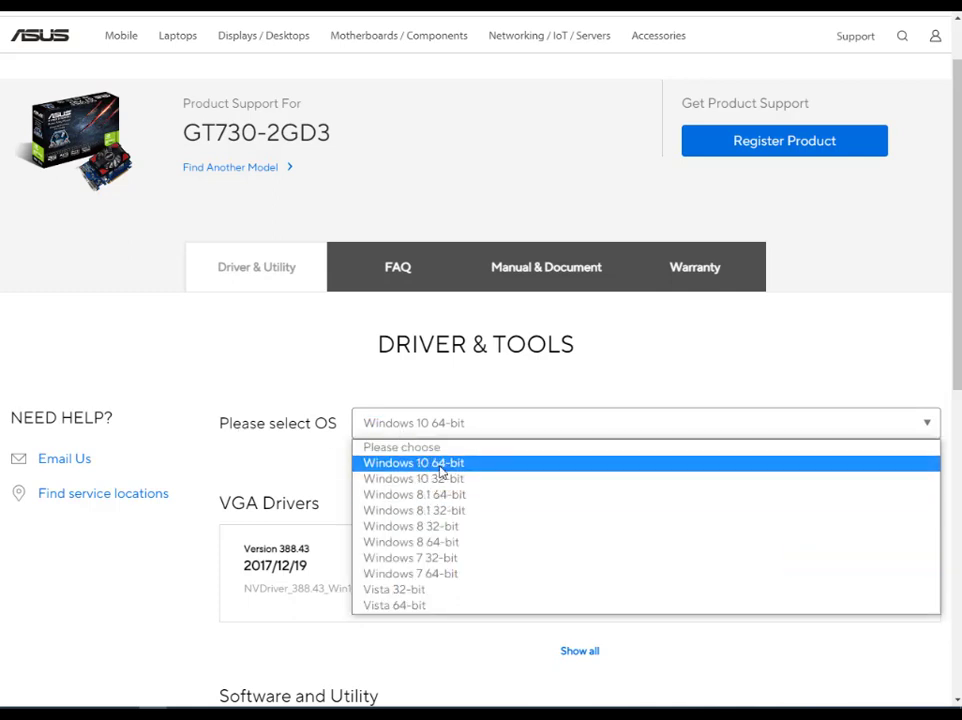
{"action": "mouse_move", "coordinate": [430, 572]}
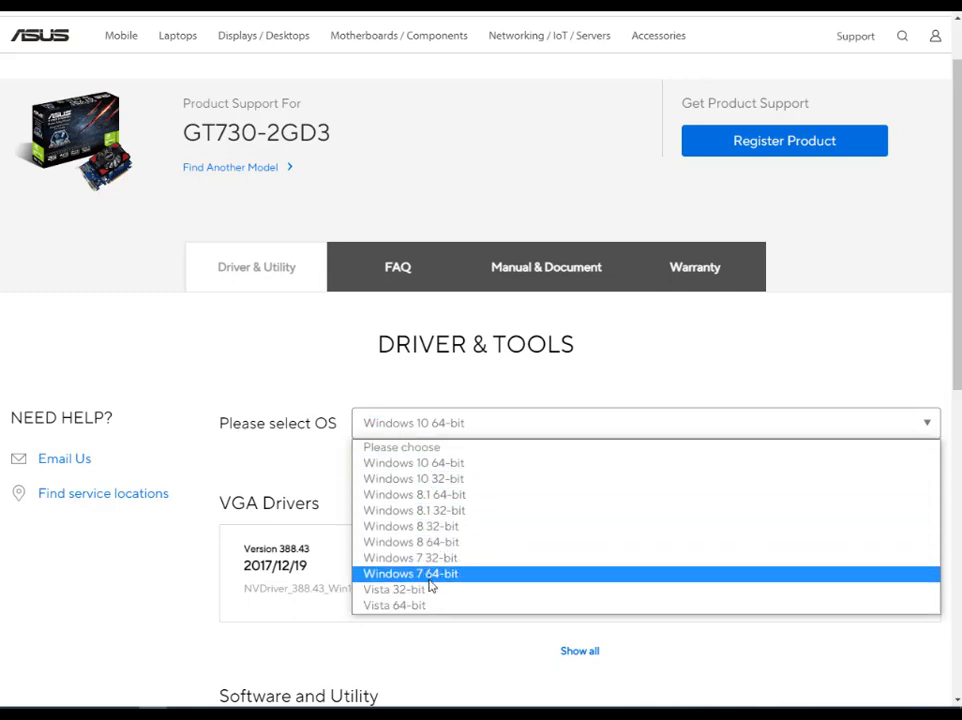
{"action": "mouse_move", "coordinate": [412, 526]}
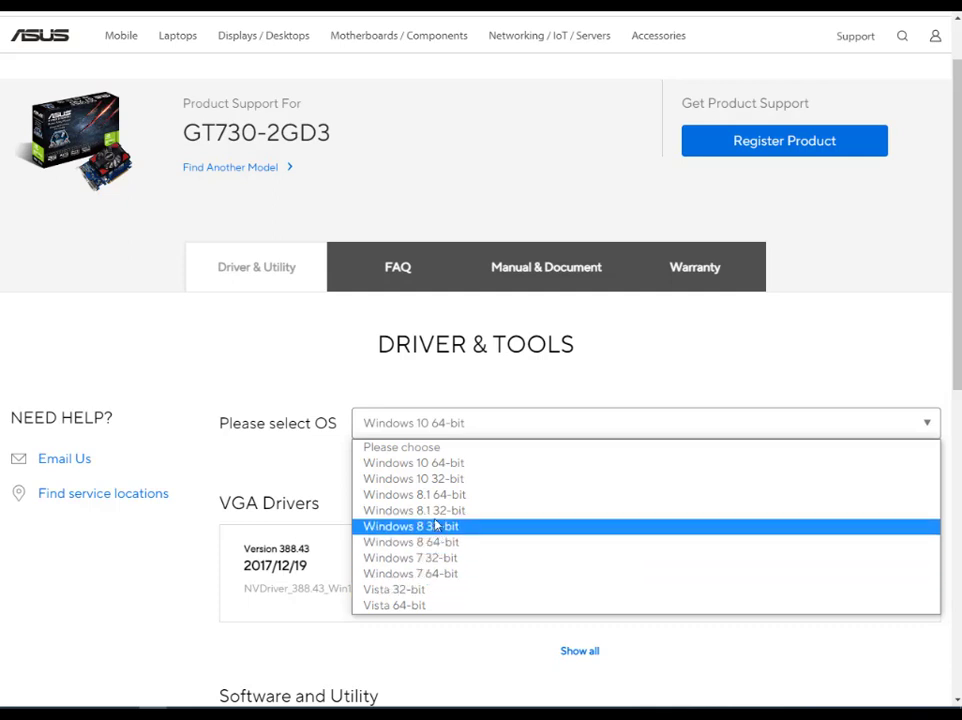
{"action": "mouse_move", "coordinate": [412, 464]}
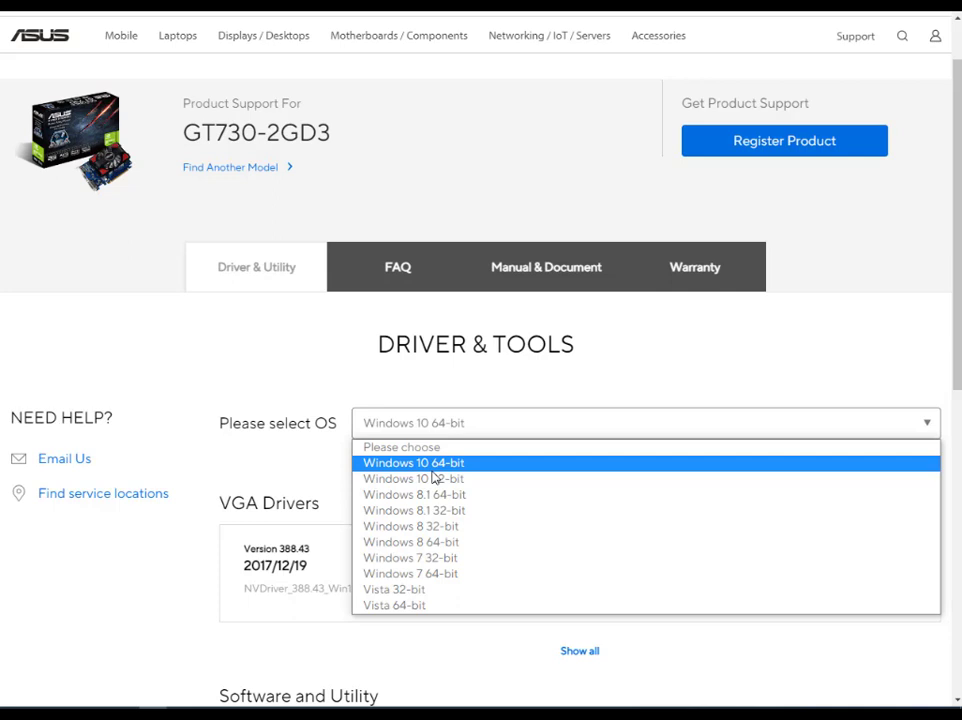
{"action": "mouse_move", "coordinate": [434, 478]}
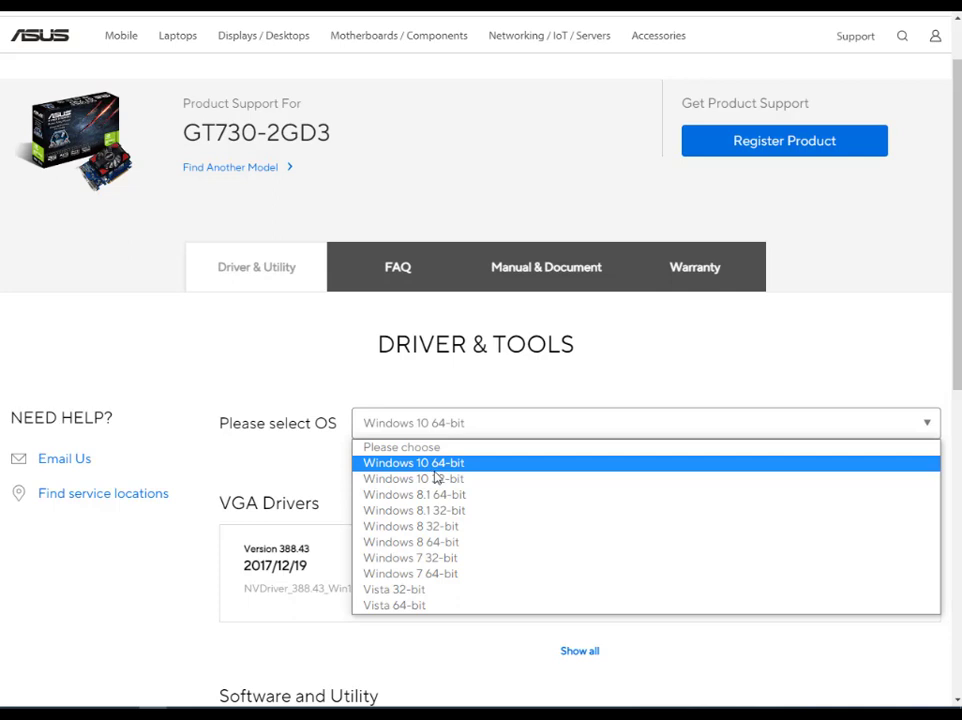
{"action": "mouse_move", "coordinate": [444, 468]}
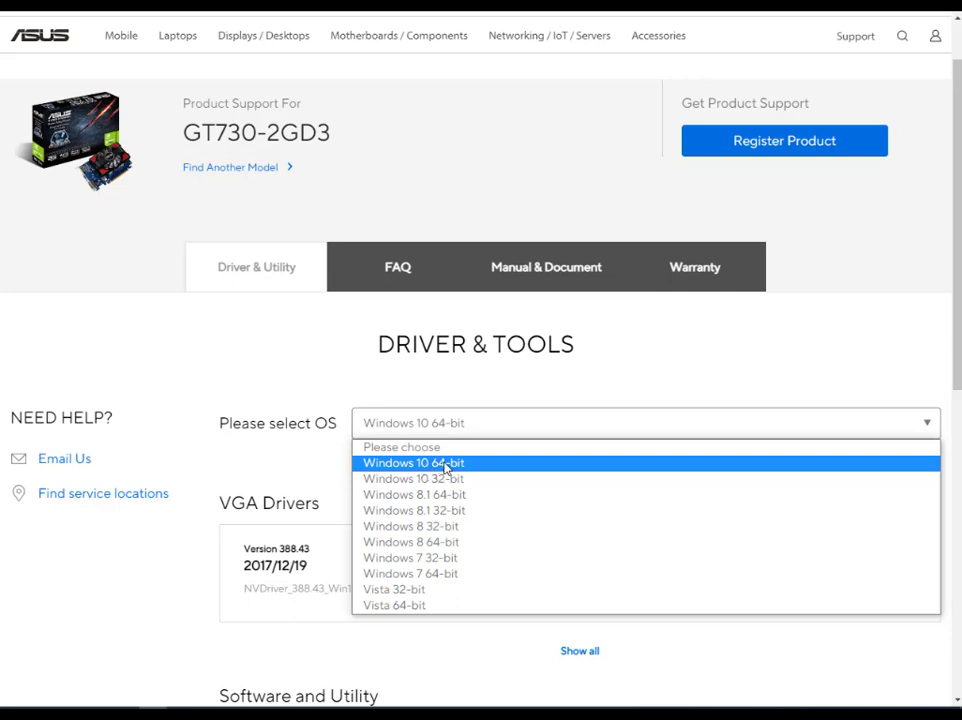
{"action": "left_click", "coordinate": [412, 462]}
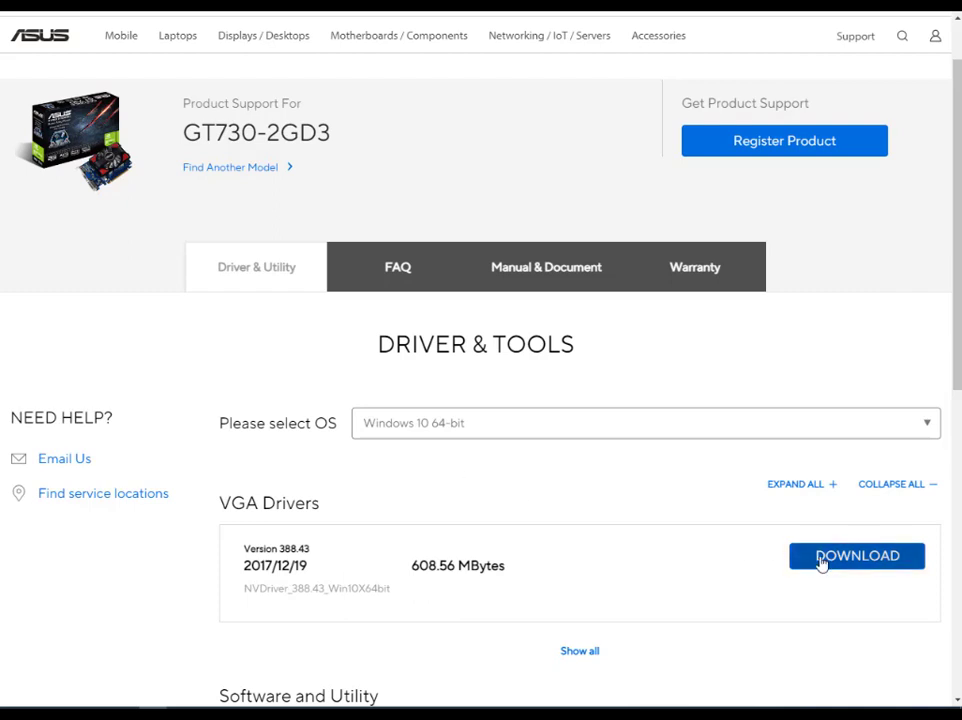
- Expand the VGA driver list to show versions 388.43, 388.13, 353.62 and 353.30
{"action": "scroll", "scroll_direction": "down", "scroll_amount": 3}
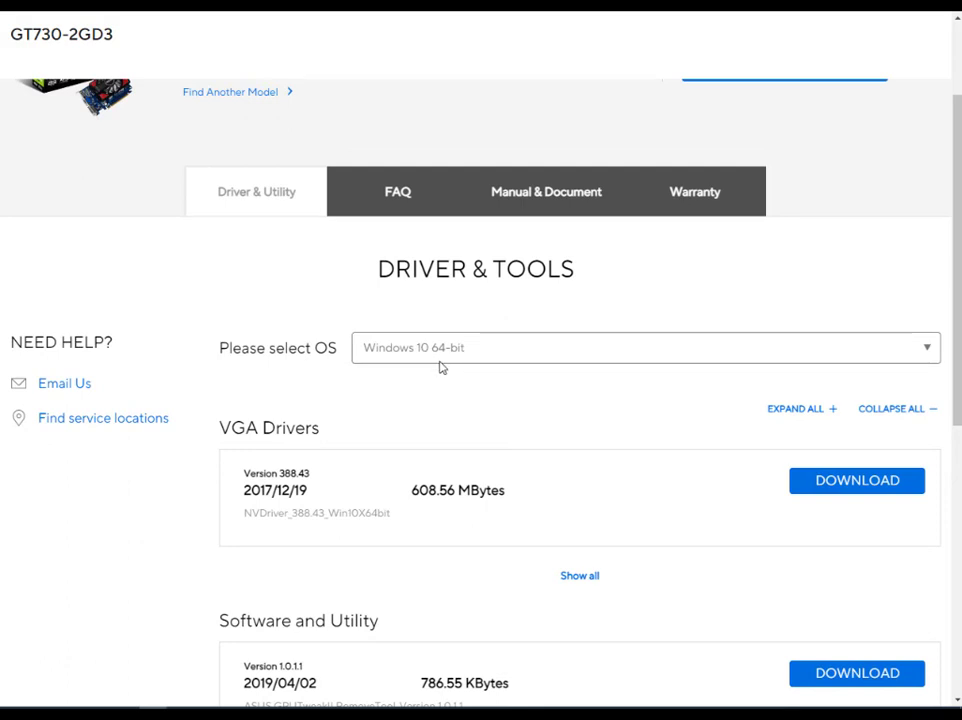
{"action": "scroll", "scroll_direction": "down", "scroll_amount": 3}
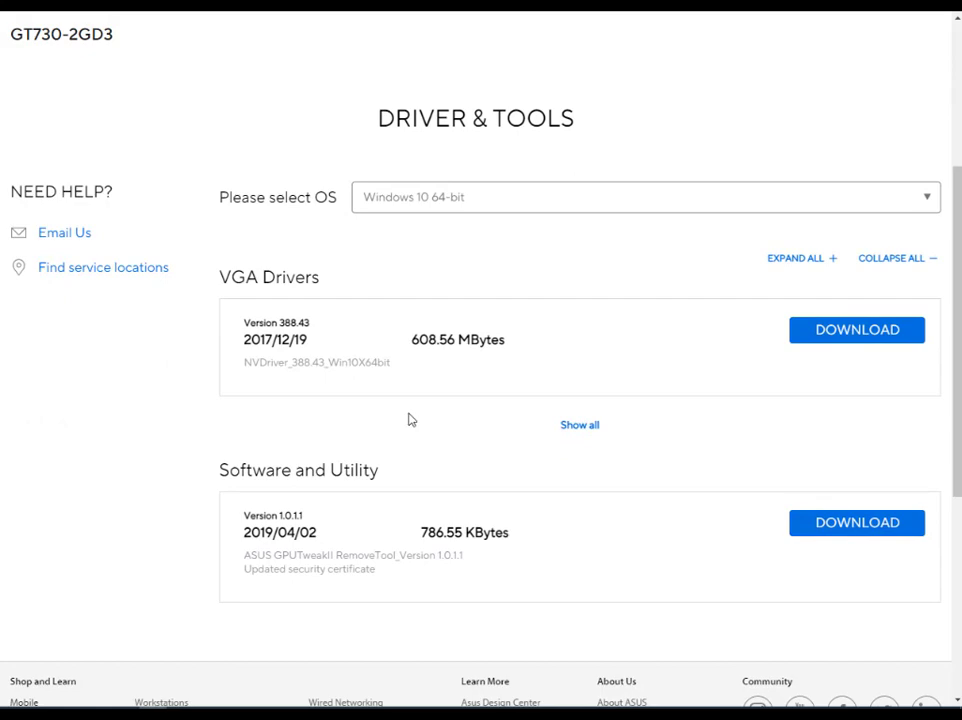
{"action": "scroll", "scroll_direction": "down", "scroll_amount": 3}
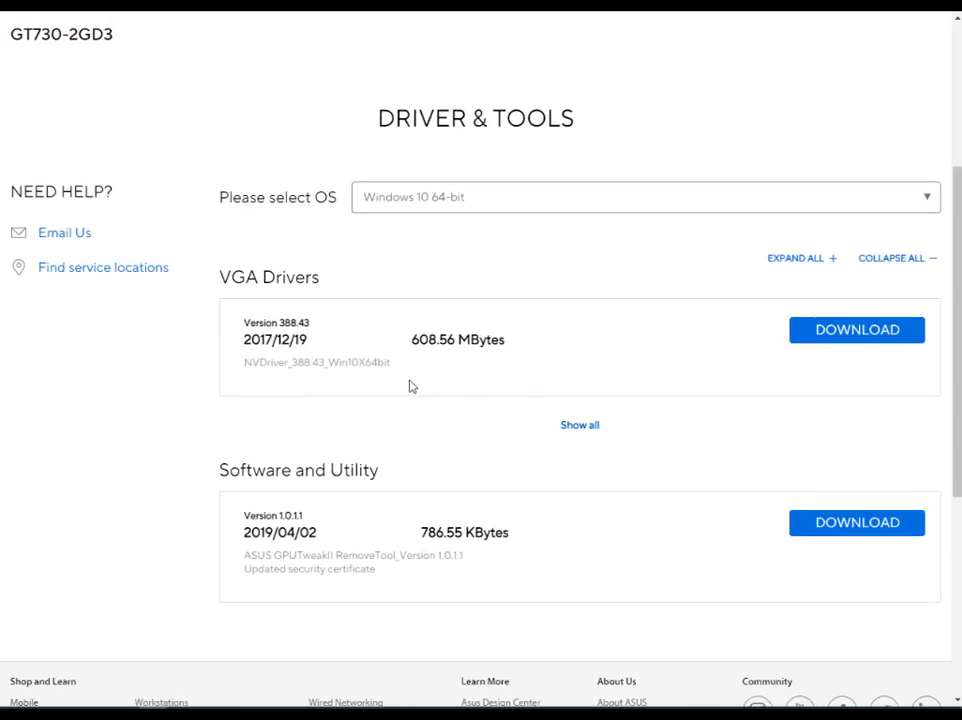
{"action": "mouse_move", "coordinate": [856, 330]}
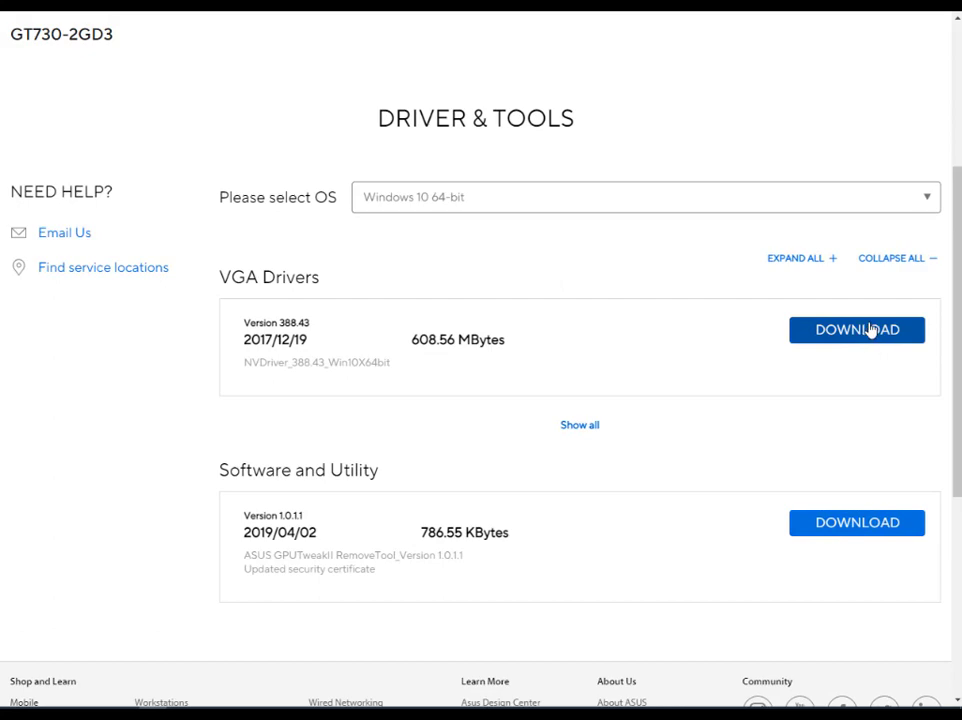
{"action": "left_click", "coordinate": [580, 424]}
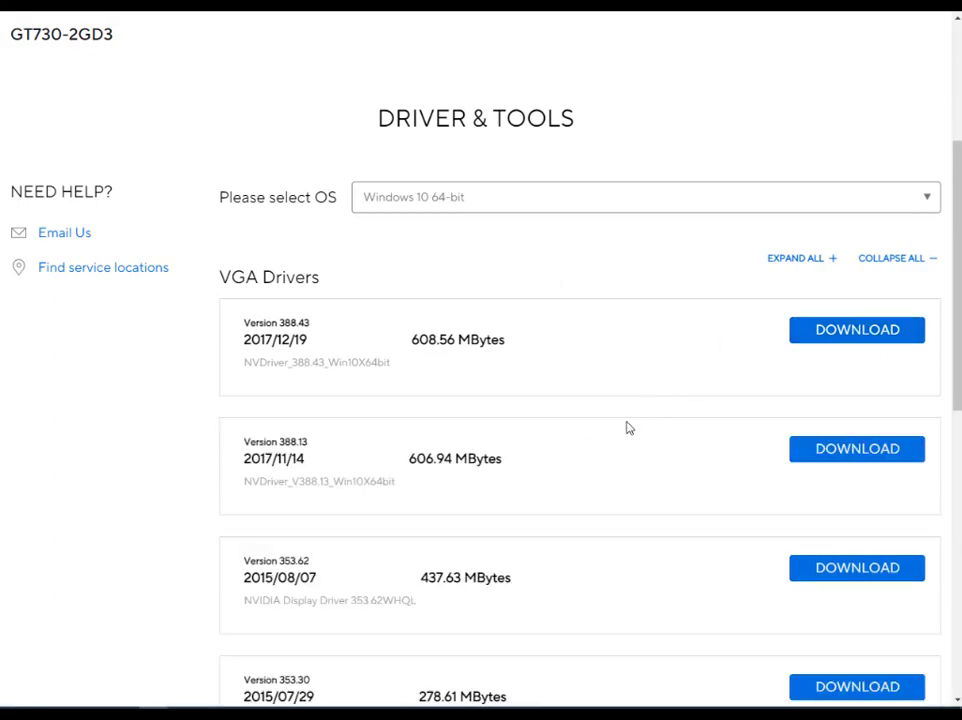
{"action": "scroll", "scroll_direction": "down", "scroll_amount": 3}
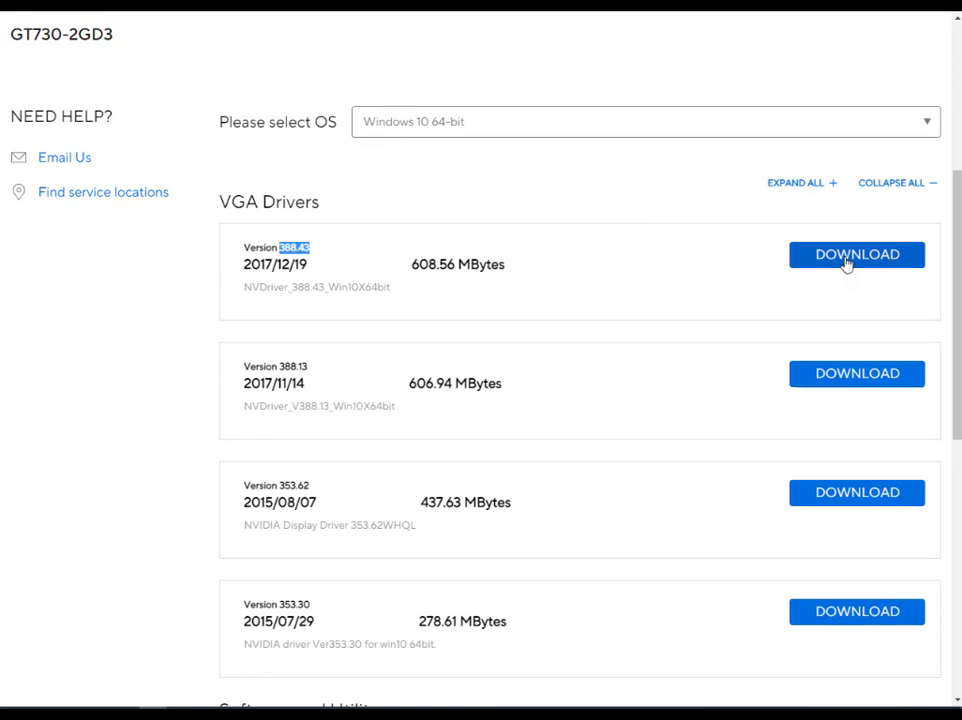
- Download the 388.43 VGA driver zip, briefly checking the download's options menu
{"action": "left_click", "coordinate": [856, 254]}
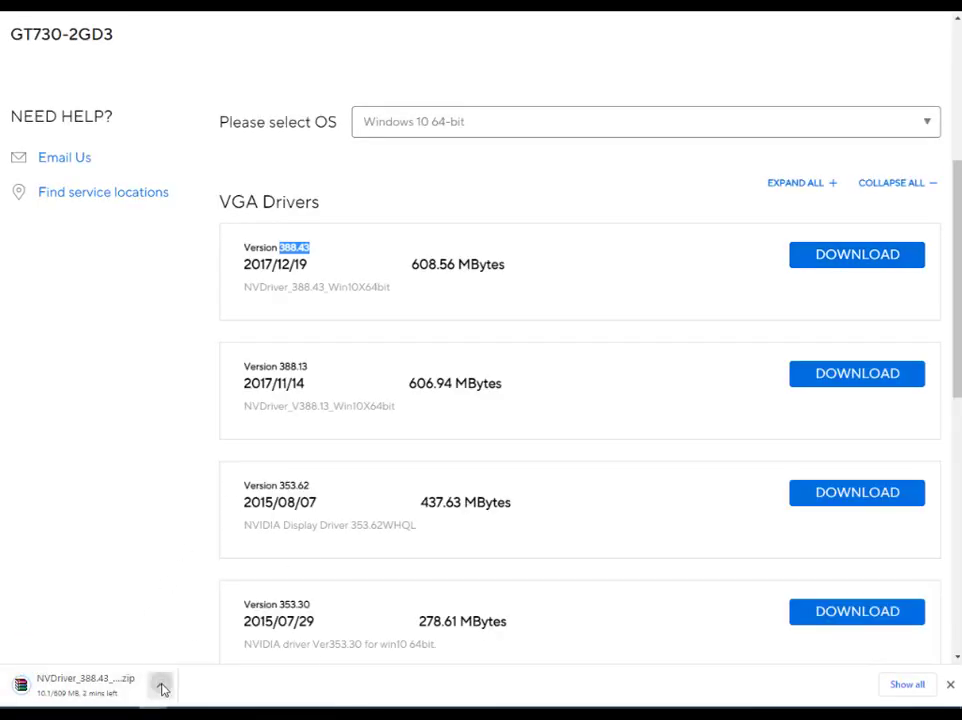
{"action": "left_click", "coordinate": [160, 684]}
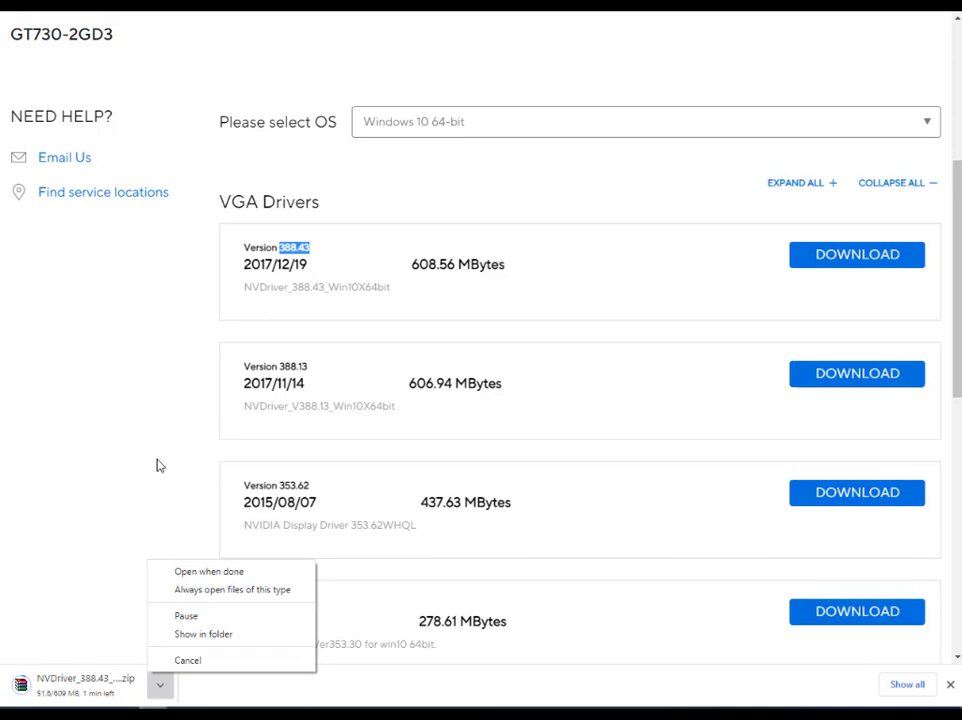
{"action": "left_click", "coordinate": [160, 684]}
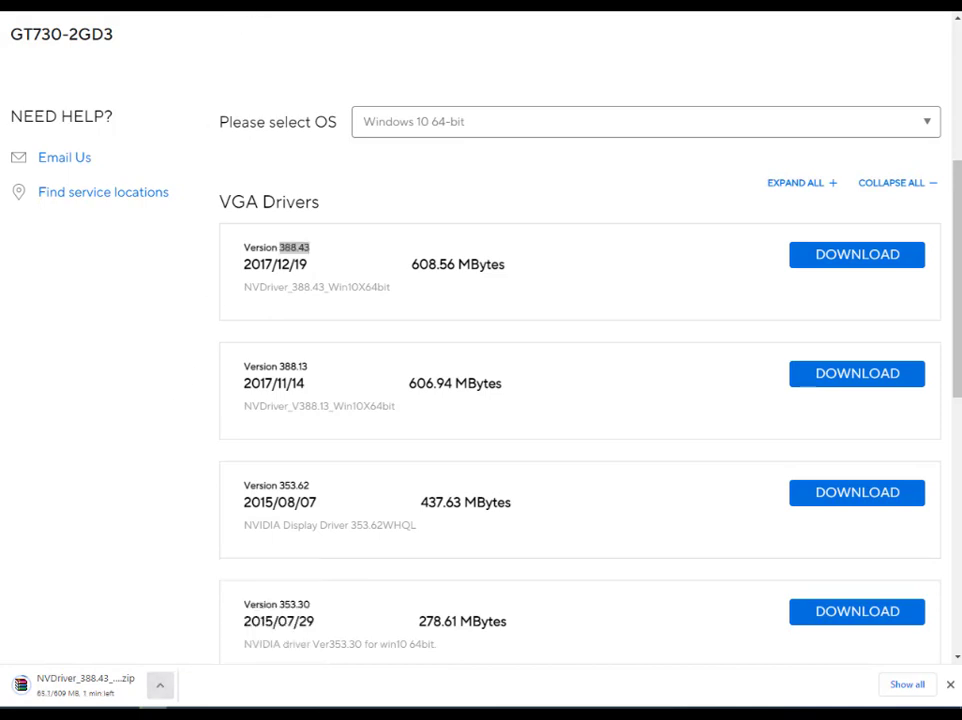